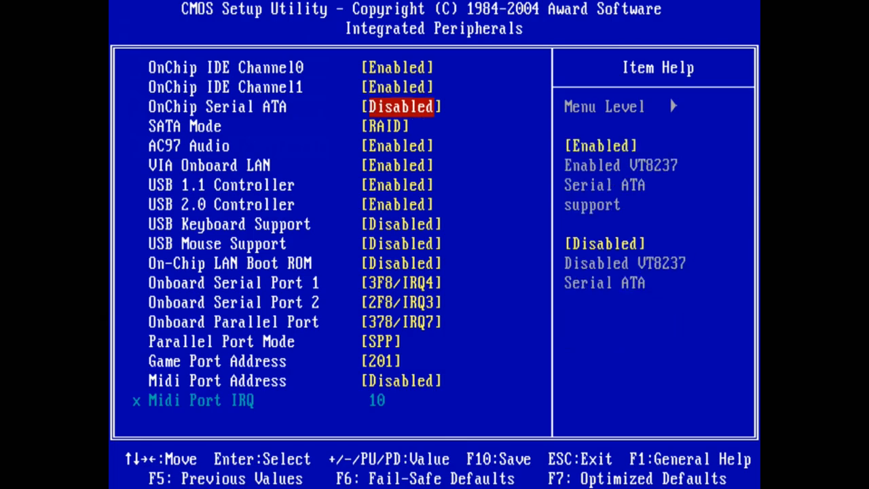
# Disable OnChip Serial ATA and AC97 Audio, enable USB Keyboard Support, and exit BIOS setup
pyautogui.press('down')
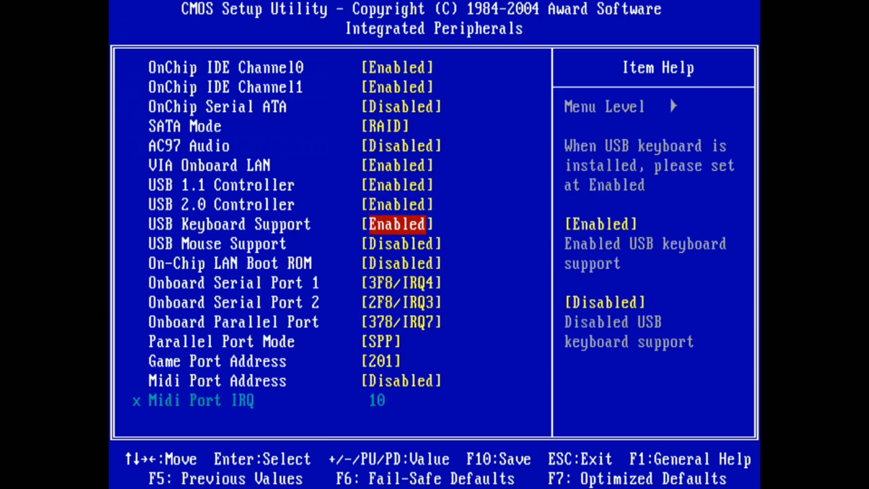
pyautogui.press('Escape')
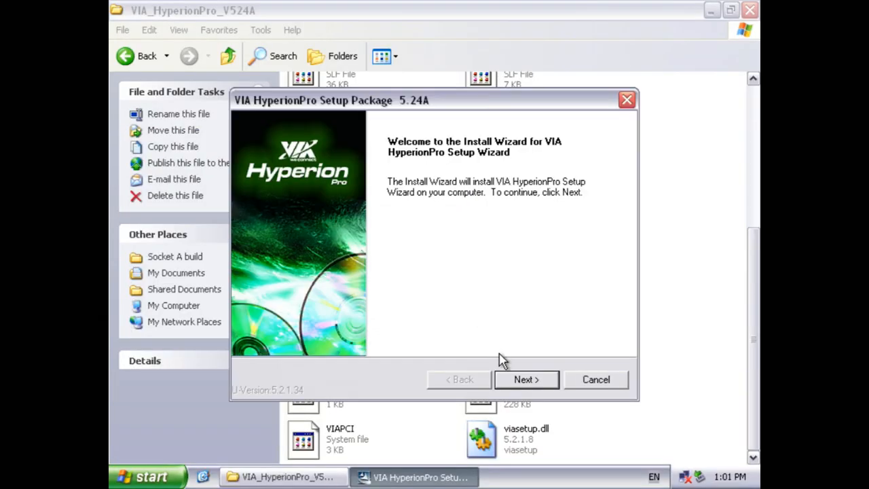
# Accept the VIA HyperionPro license agreement and continue the chipset driver install
pyautogui.click(525, 379)
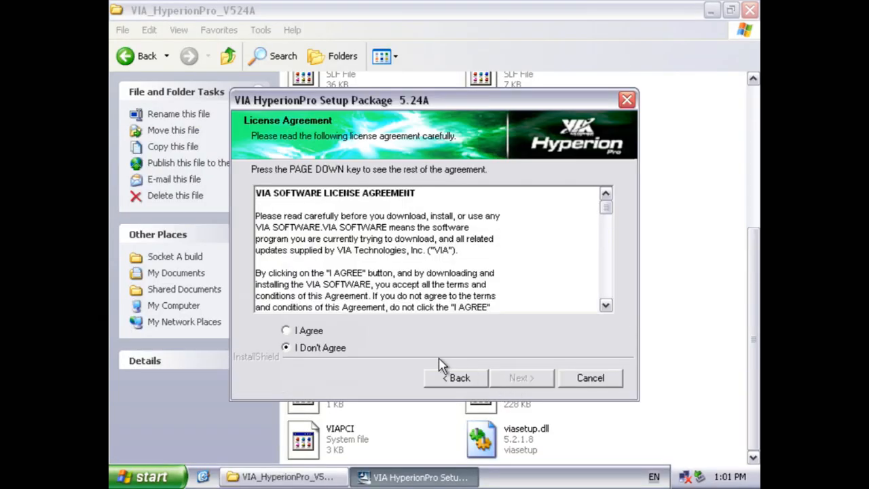
pyautogui.click(285, 331)
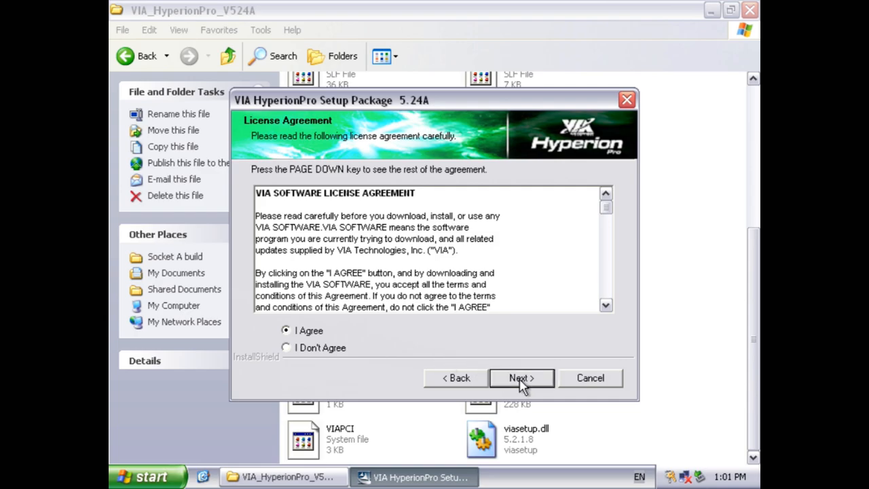
pyautogui.click(521, 378)
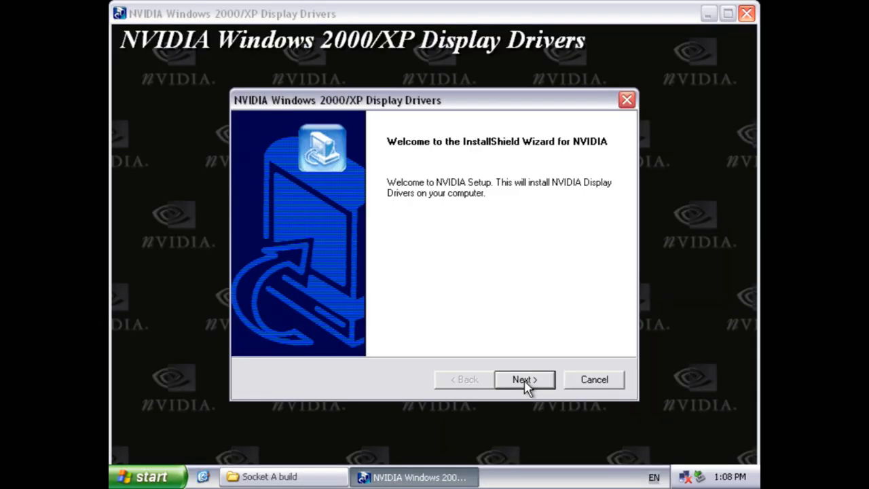
# Install the GeForce3 Ti 500 driver past the Logo warning and confirm More Direct3D settings
pyautogui.click(523, 379)
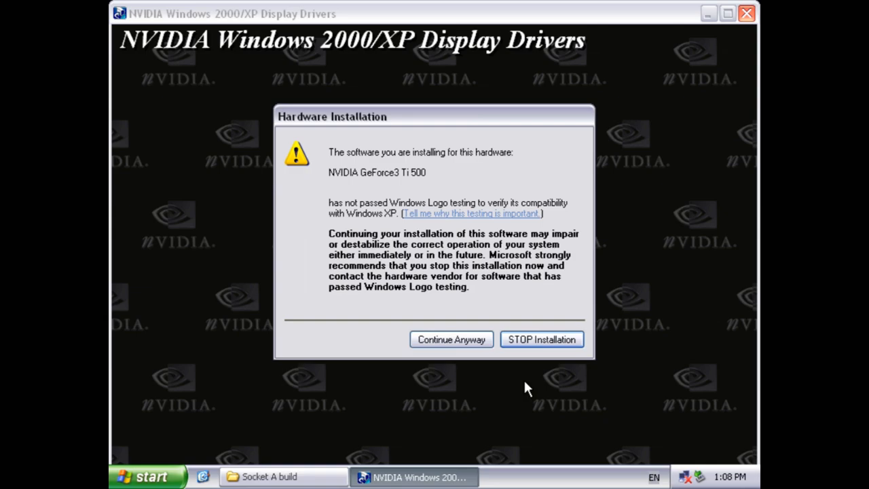
pyautogui.click(451, 339)
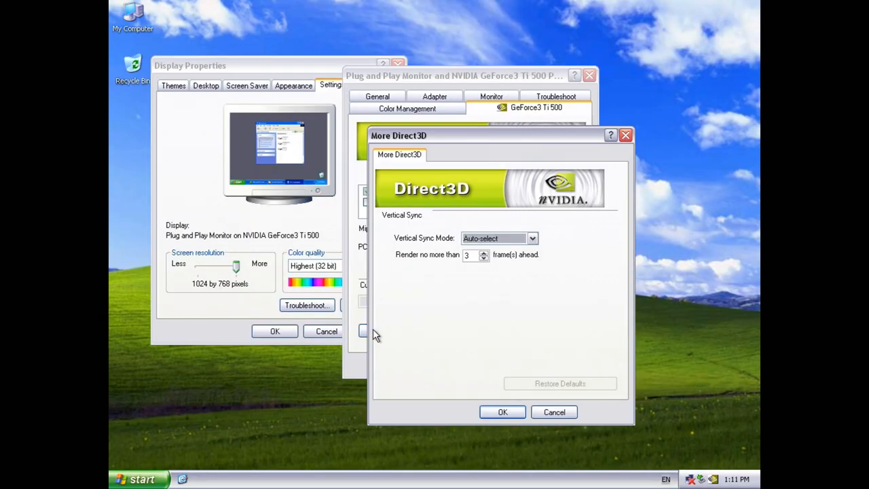
pyautogui.click(532, 238)
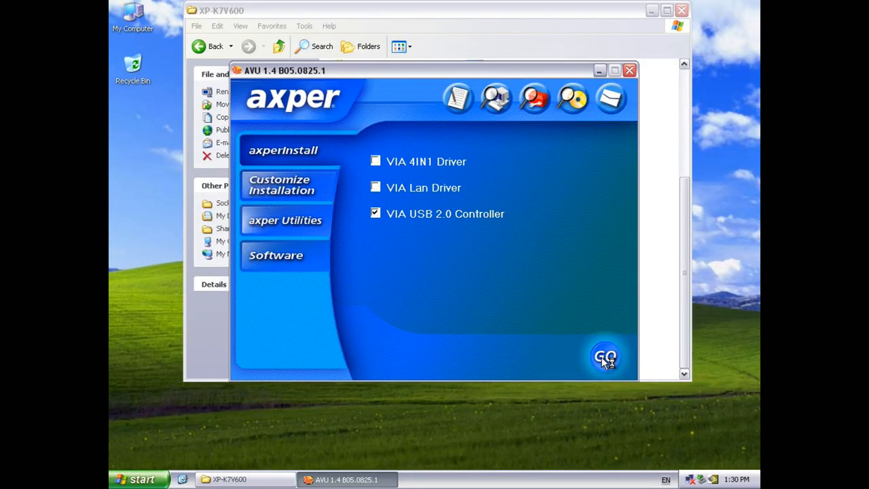
# Install the VIA USB 2.0 Controller driver and advance past the SB Audigy readme
pyautogui.click(604, 356)
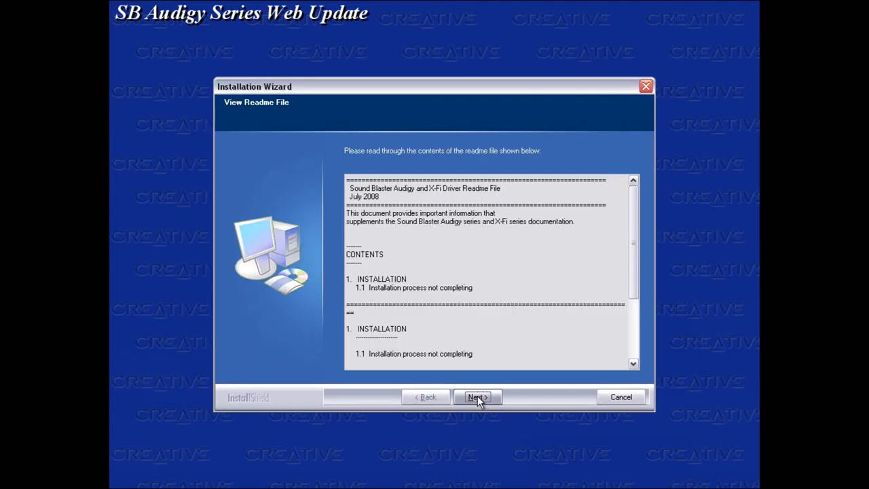
pyautogui.click(476, 397)
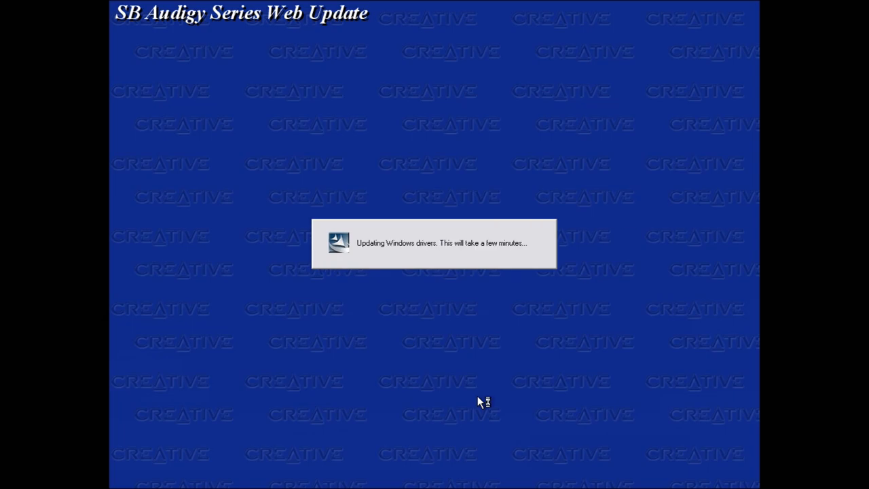
pyautogui.click(140, 479)
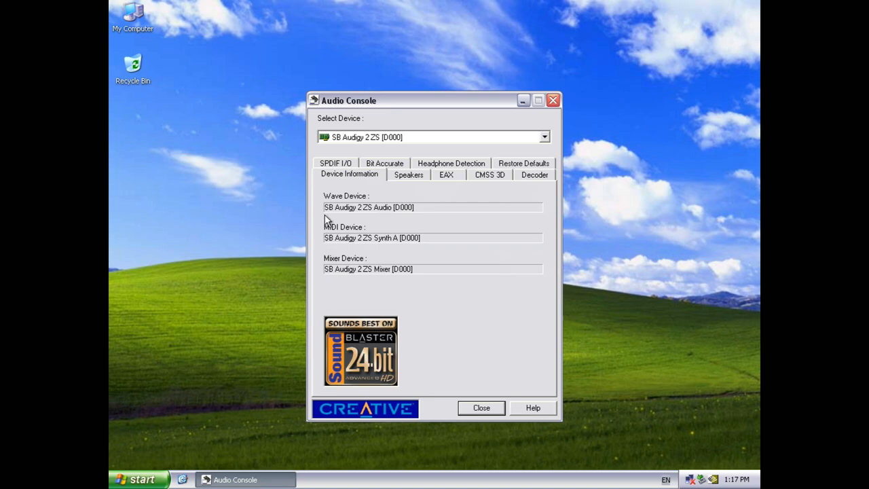
# Check the Audigy 2 ZS Speakers, EAX and CMSS 3D tabs in Audio Console
pyautogui.click(409, 175)
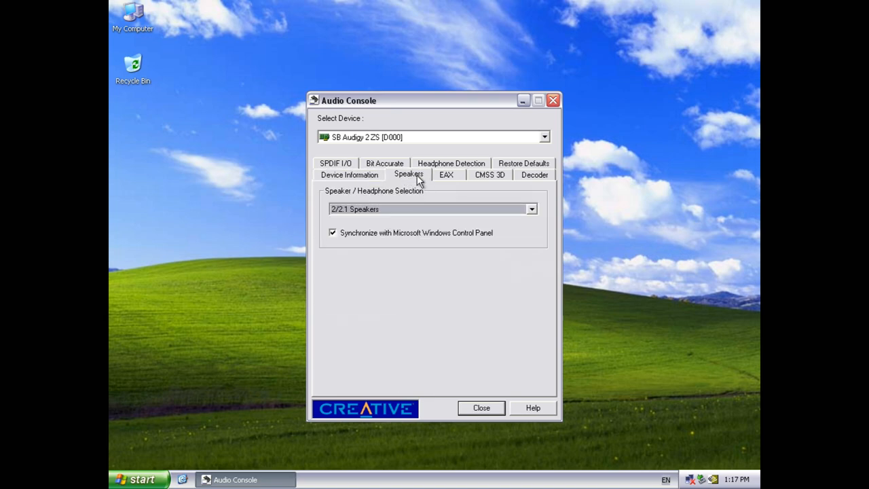
pyautogui.click(446, 175)
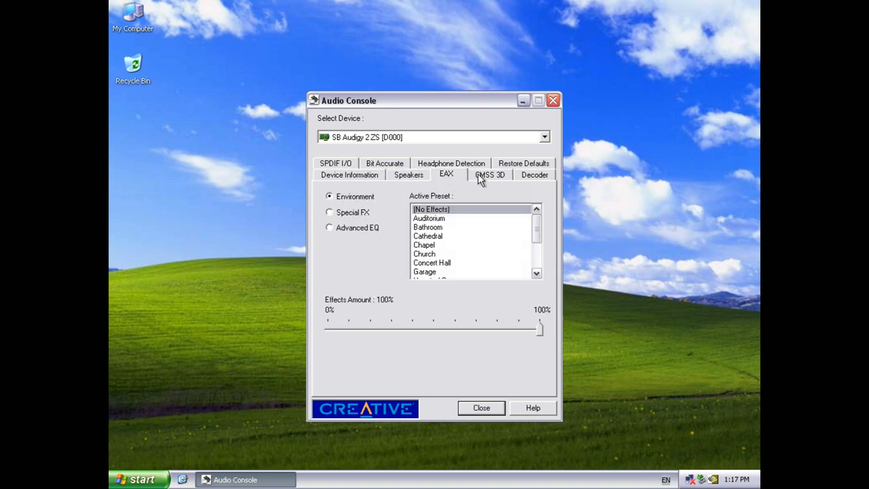
pyautogui.click(490, 174)
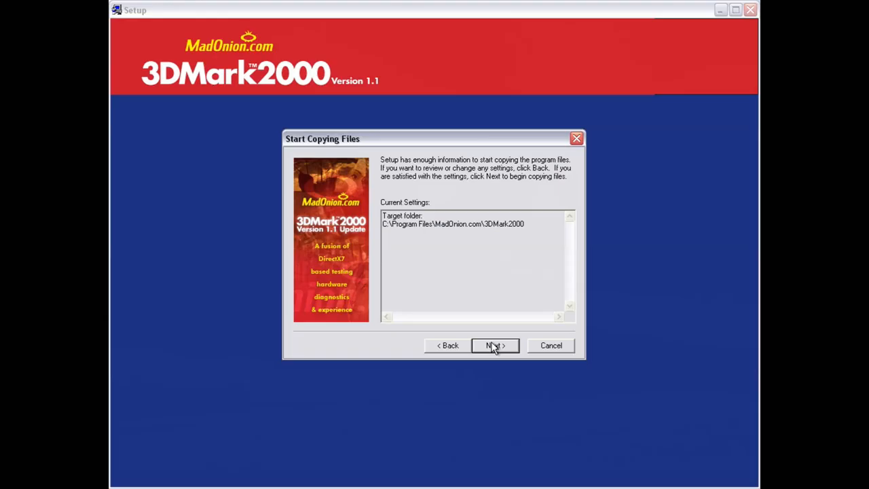
# Install 3DMark2000 and 3DMark2001 SE, then launch 3DMark2001 SE and start Benchmark
pyautogui.click(495, 345)
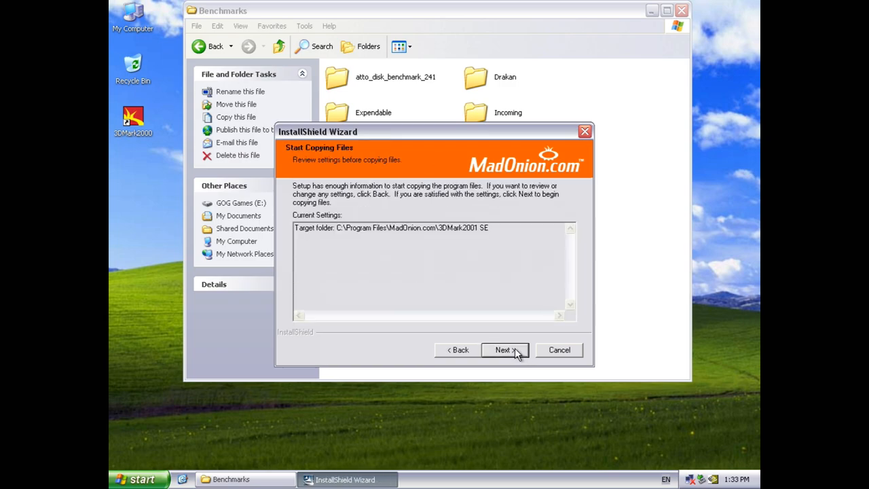
pyautogui.click(503, 350)
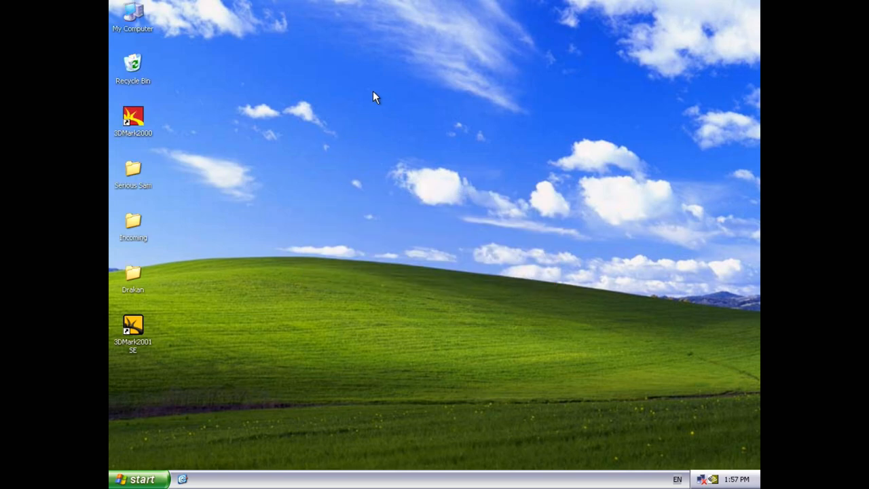
pyautogui.doubleClick(134, 324)
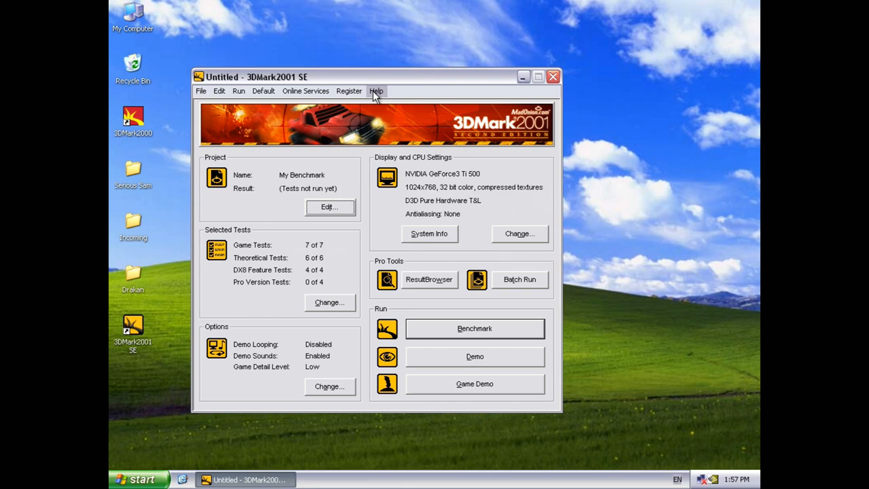
pyautogui.click(474, 328)
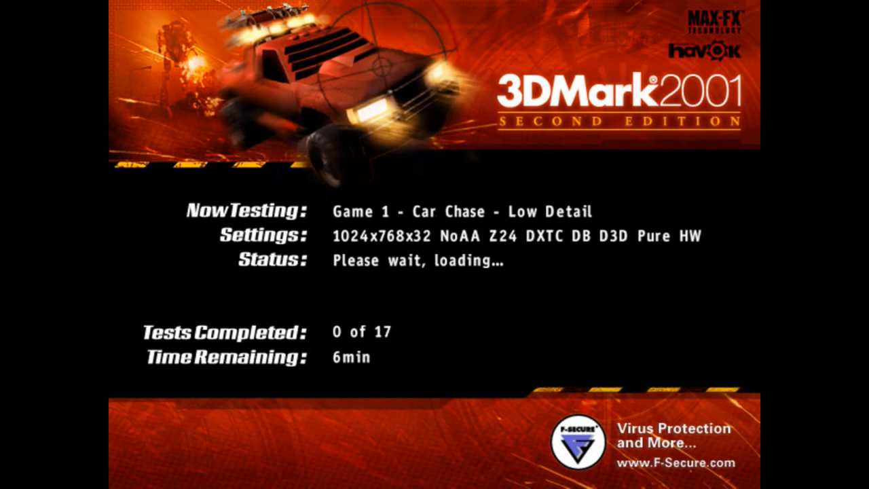